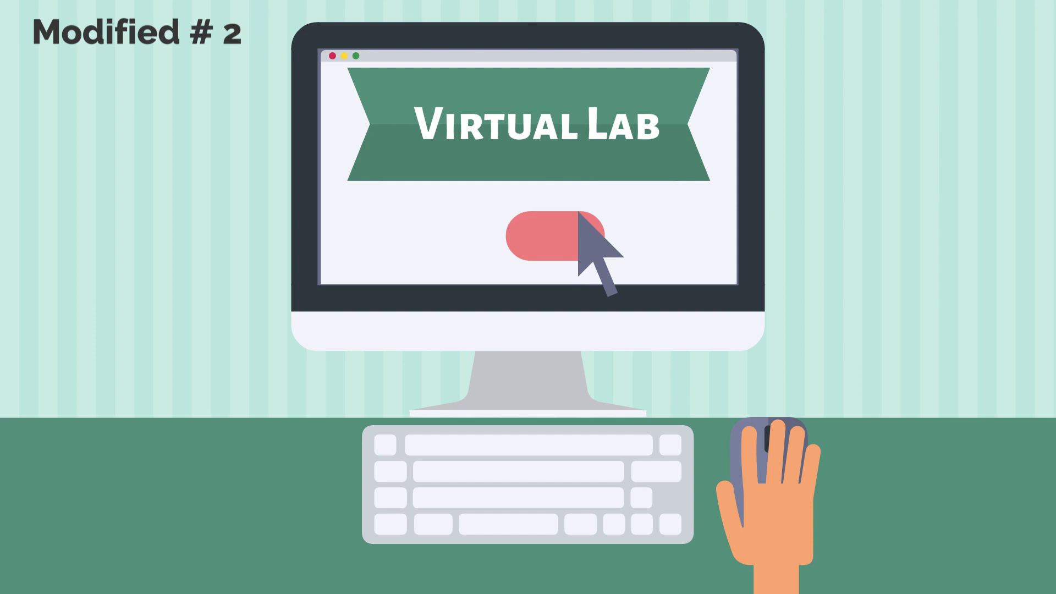
# - Advance the explainer past the 'Modified # 2' Virtual Lab screen to the scanner and circuit-board scene
pyautogui.click(554, 234)
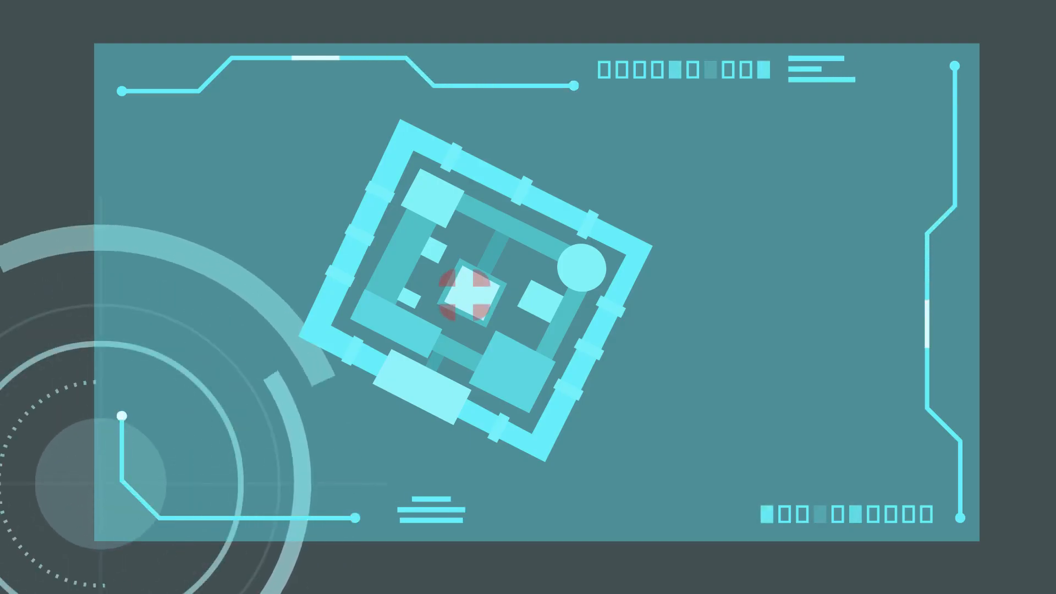